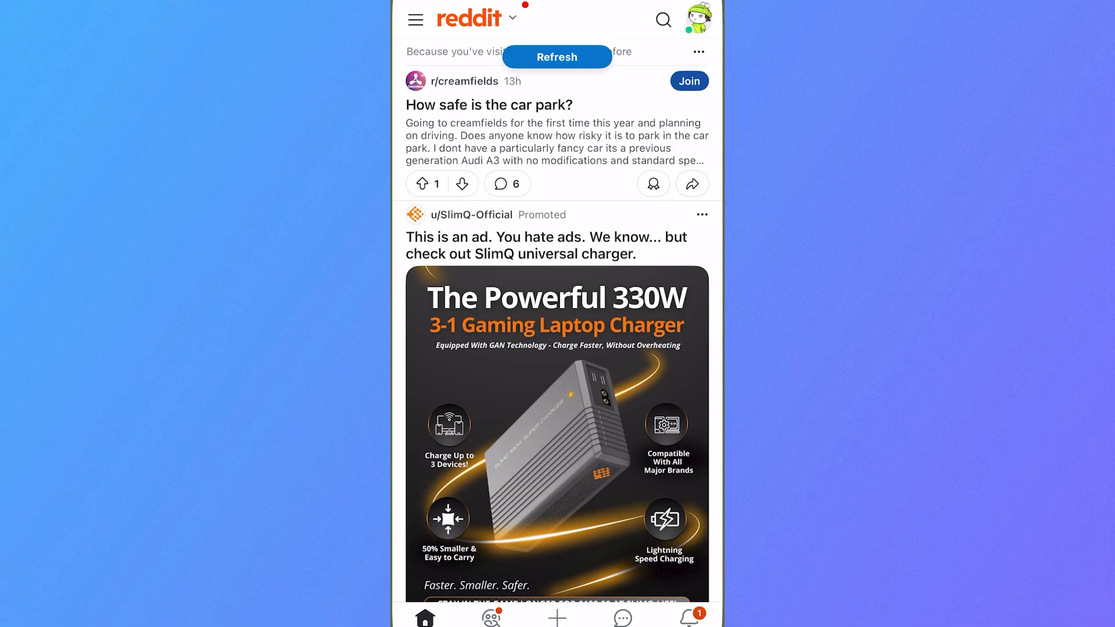
Step: Return to the iPhone home screen from the Reddit feed
scroll(down, 3)
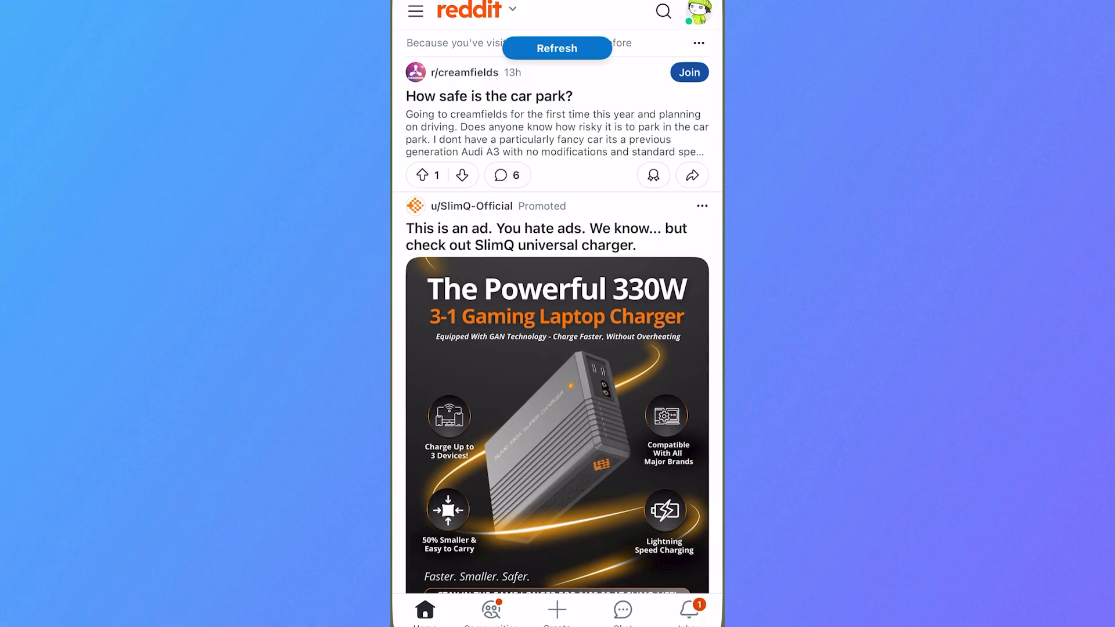
key(home)
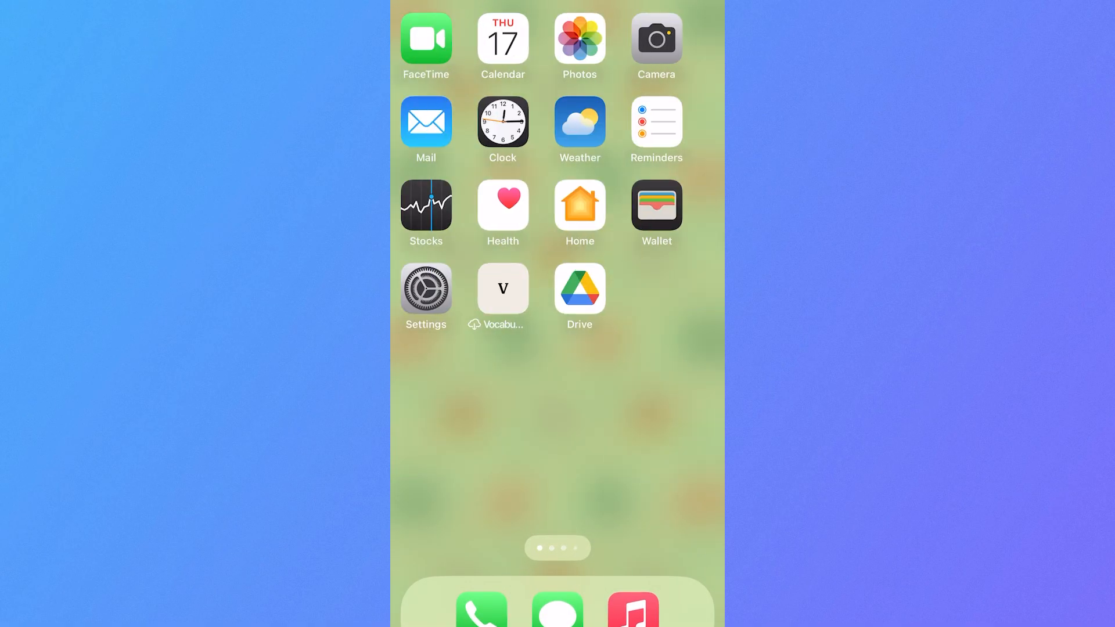
Step: Reach Reddit's app settings page through the Settings Apps list
click(425, 288)
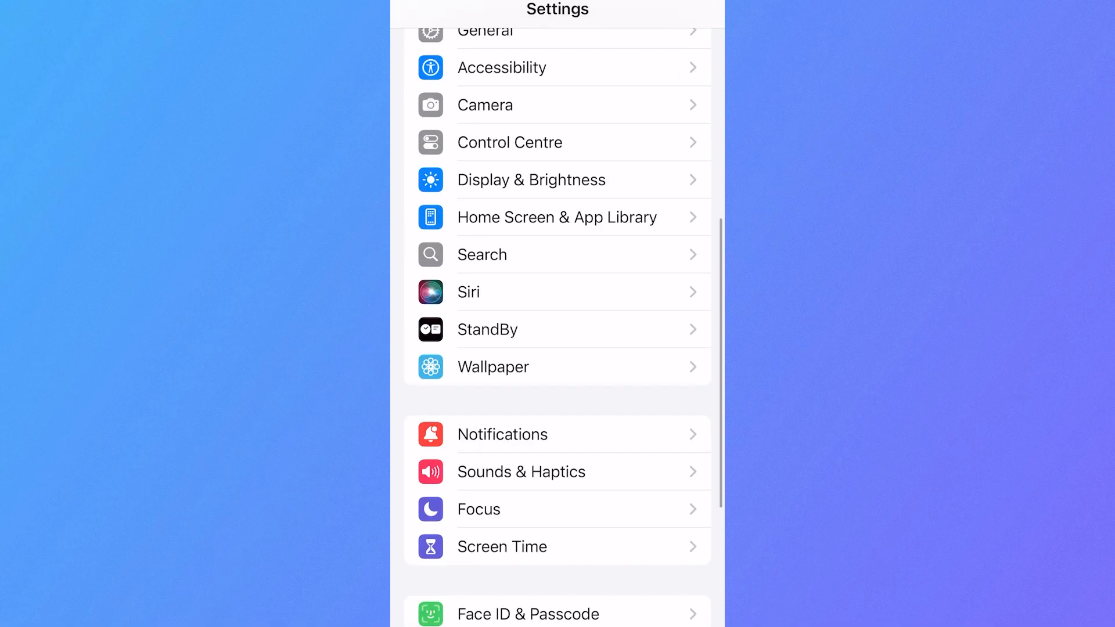
scroll(down, 3)
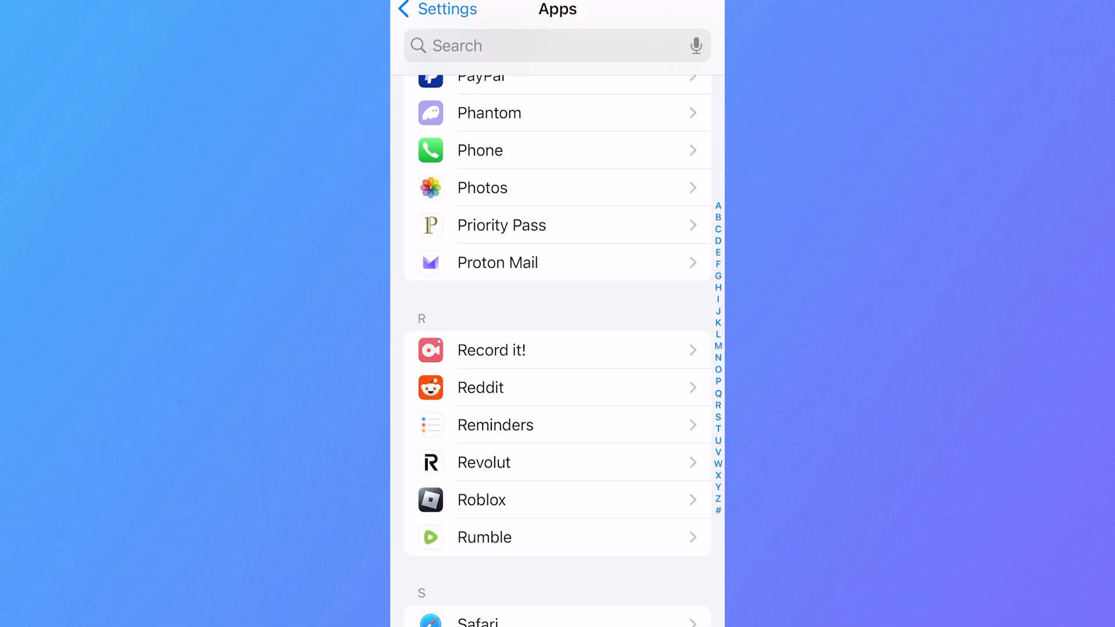
click(481, 388)
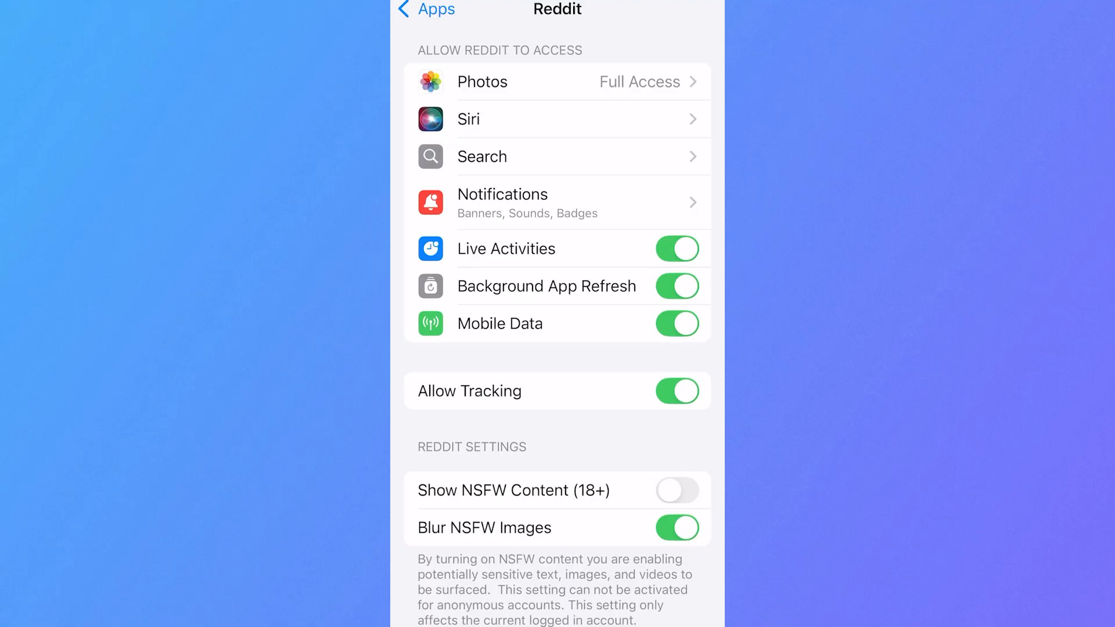
Step: Switch Show NSFW Content (18+) on and Blur NSFW Images off for Reddit
click(679, 490)
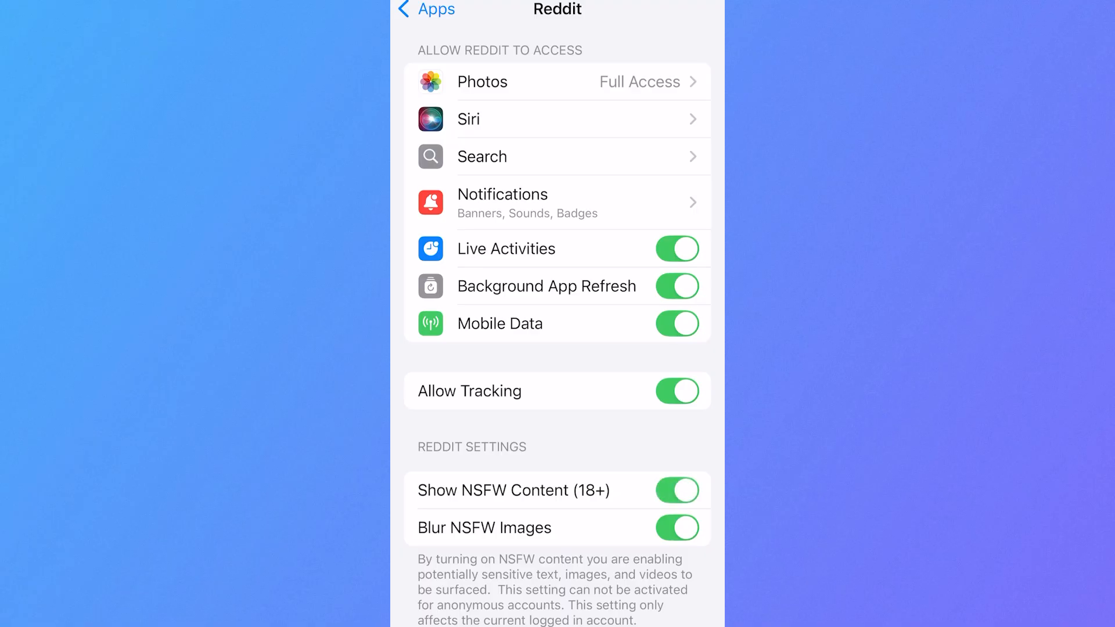
click(676, 527)
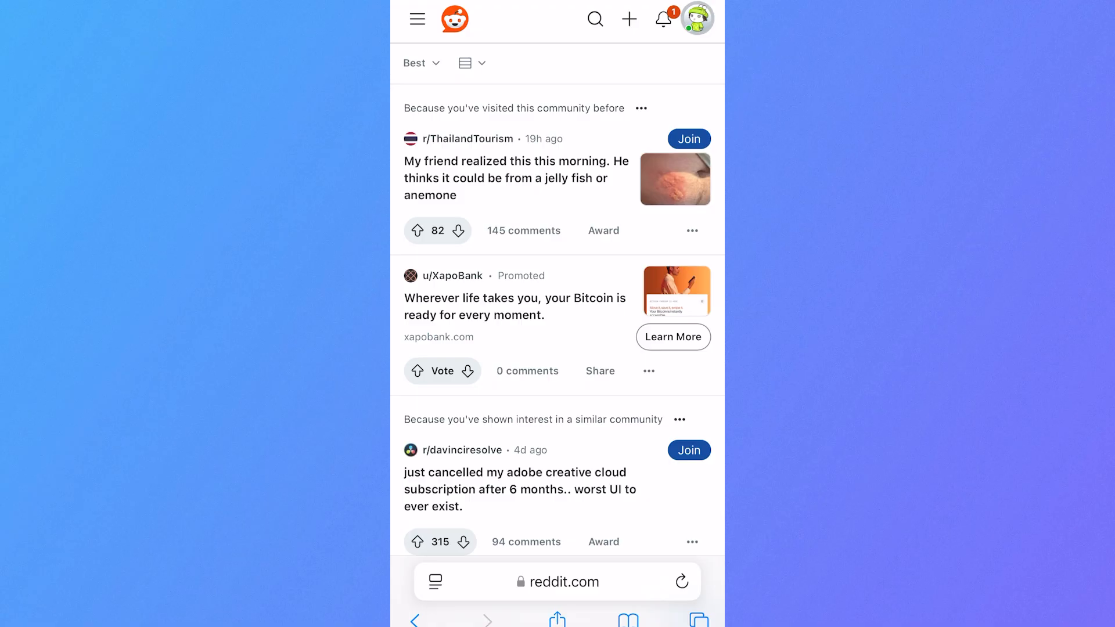
Step: Go to the Preferences tab of the reddit.com account settings via the avatar menu
click(696, 18)
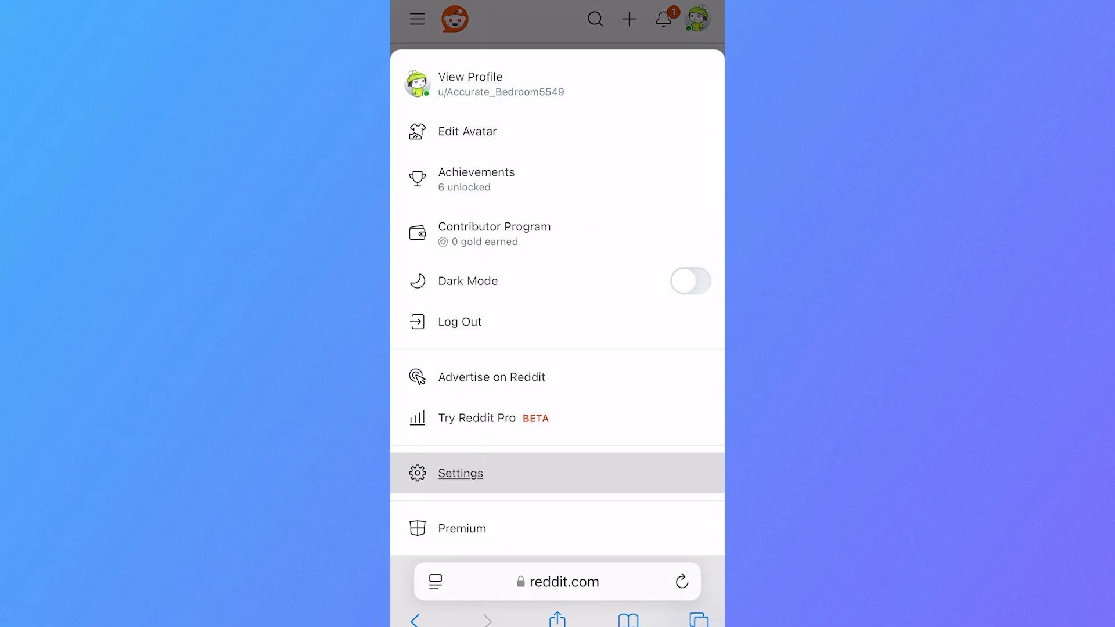
click(460, 474)
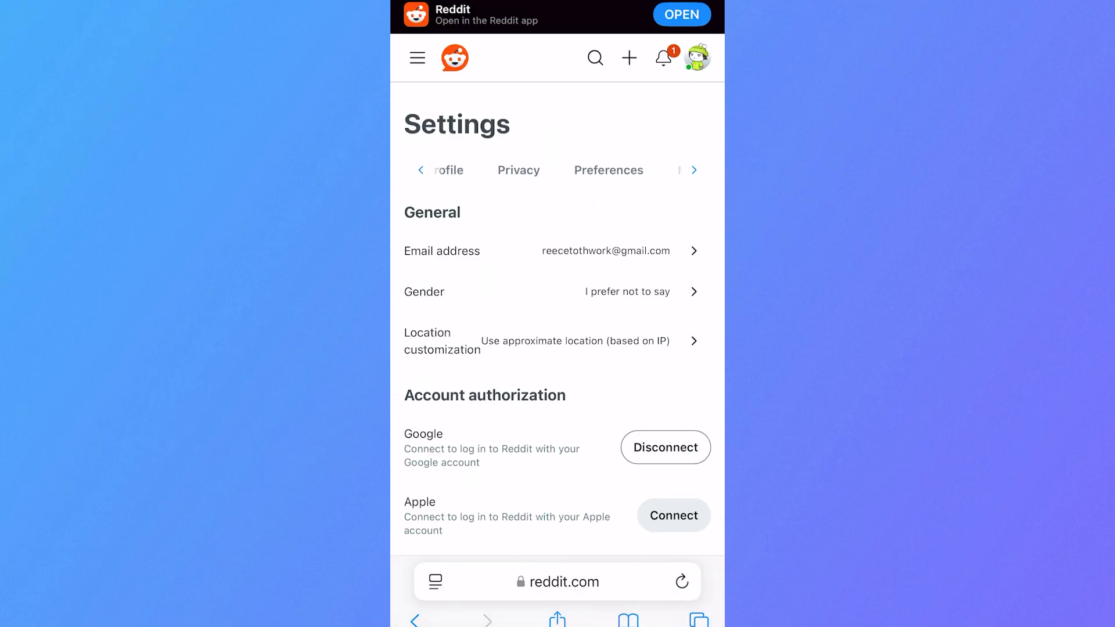
scroll(down, 3)
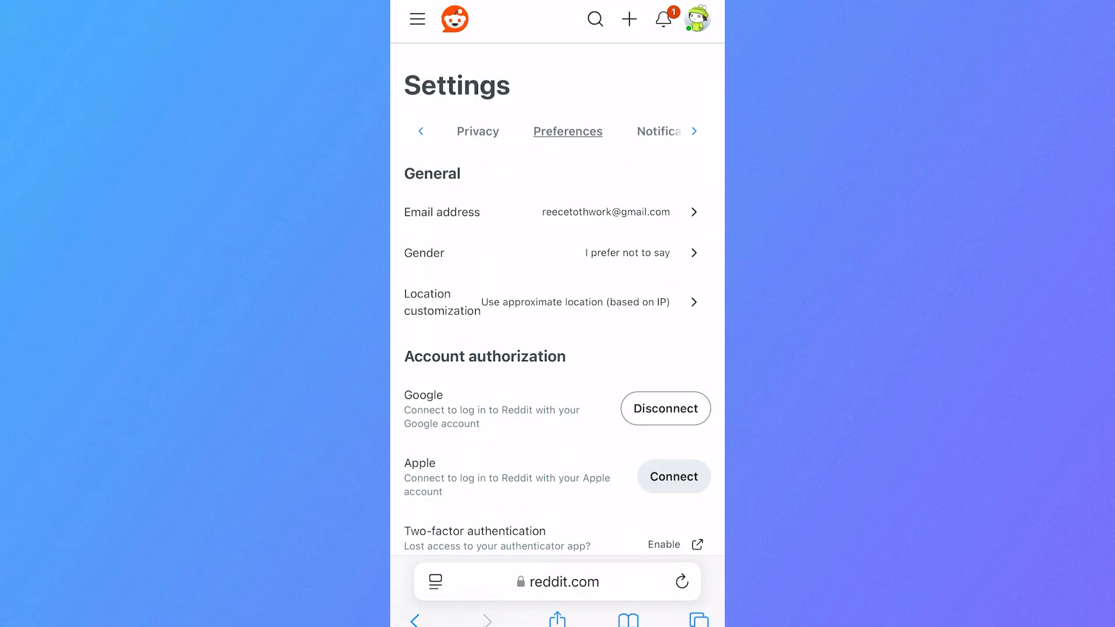
click(567, 131)
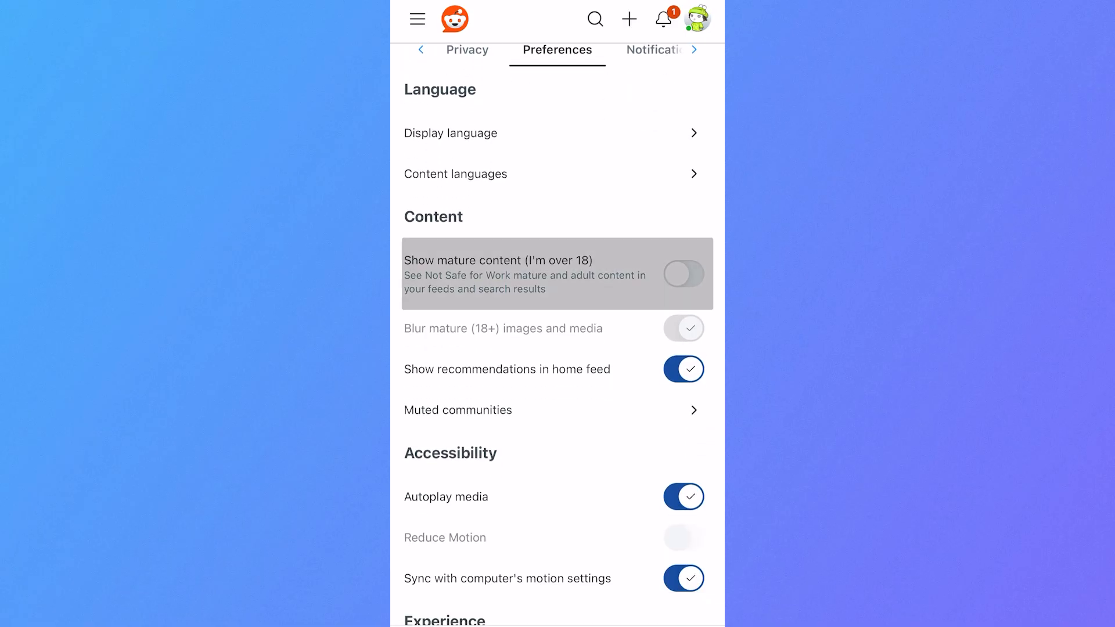
Step: Enable Show mature content, confirm being over 18, and disable mature image blurring
click(683, 272)
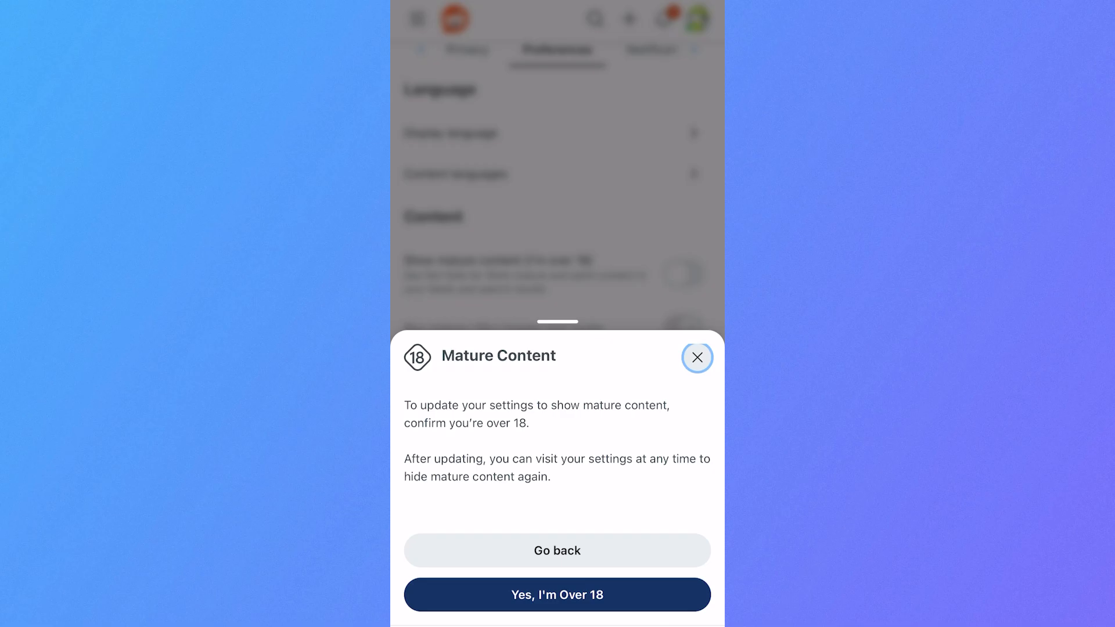
click(556, 594)
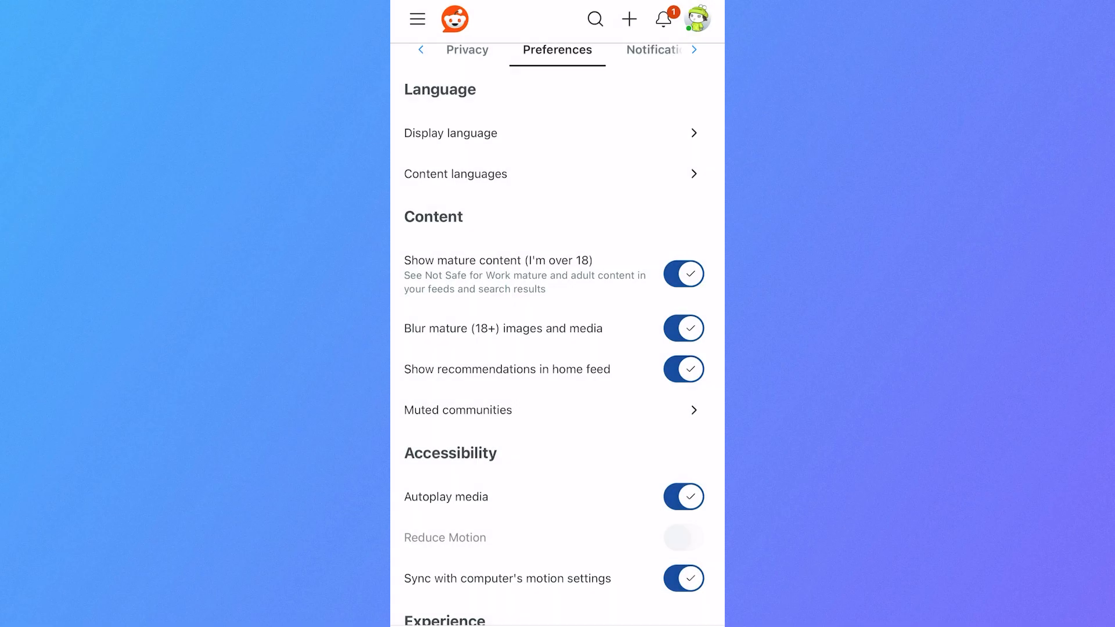
click(683, 328)
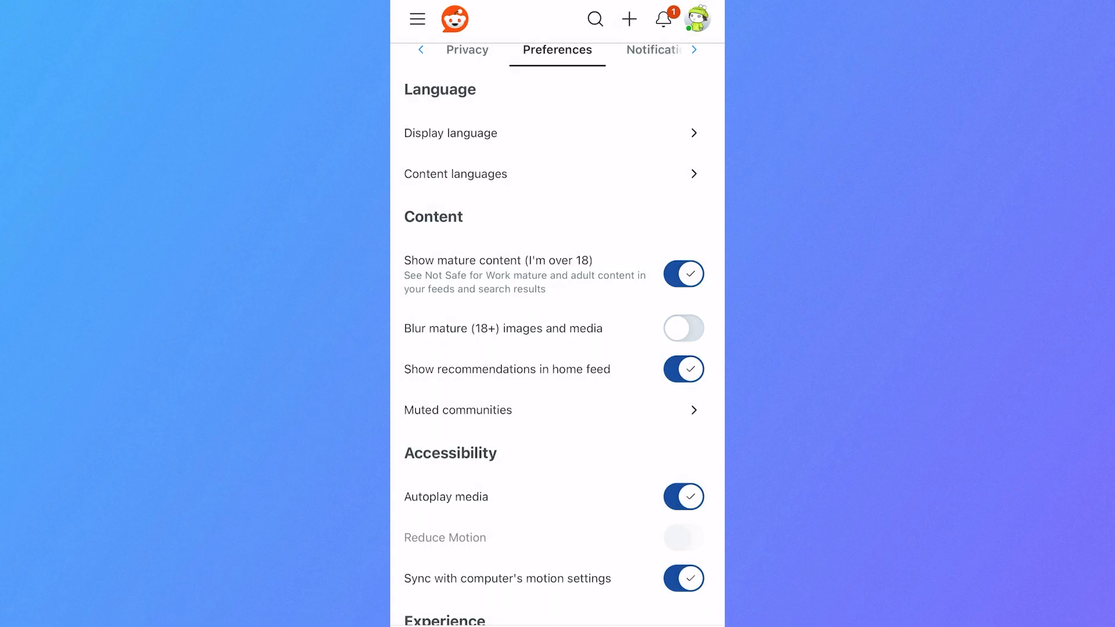